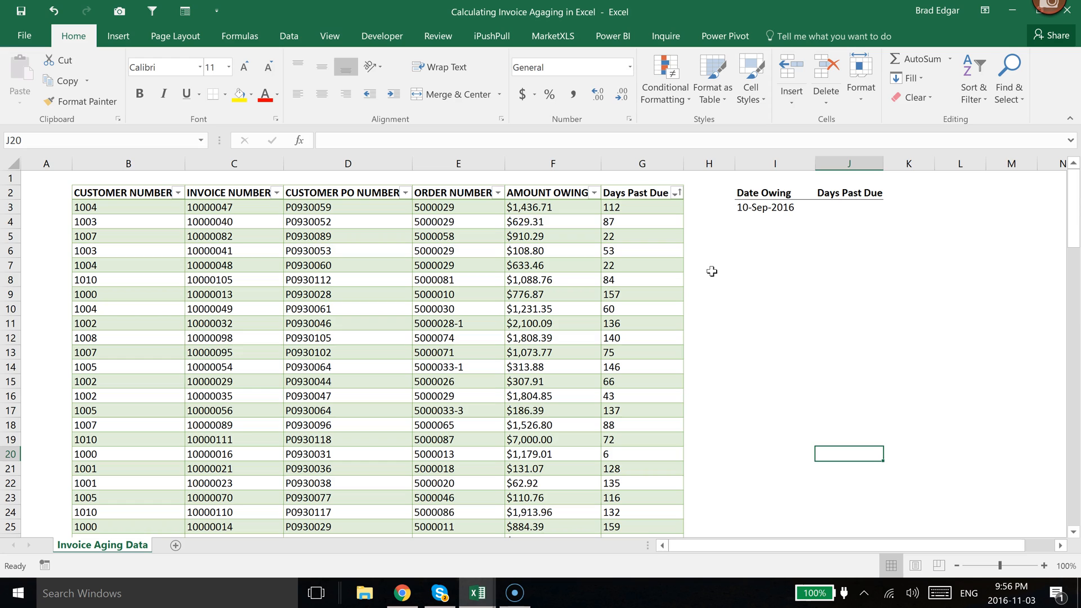
mouse_move(805, 209)
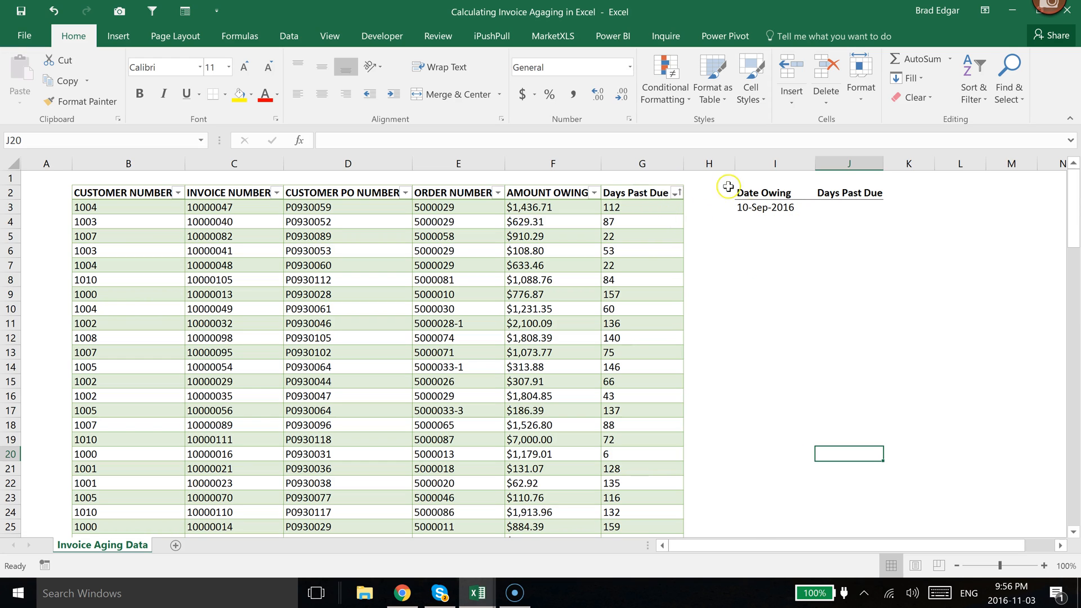
mouse_move(790, 213)
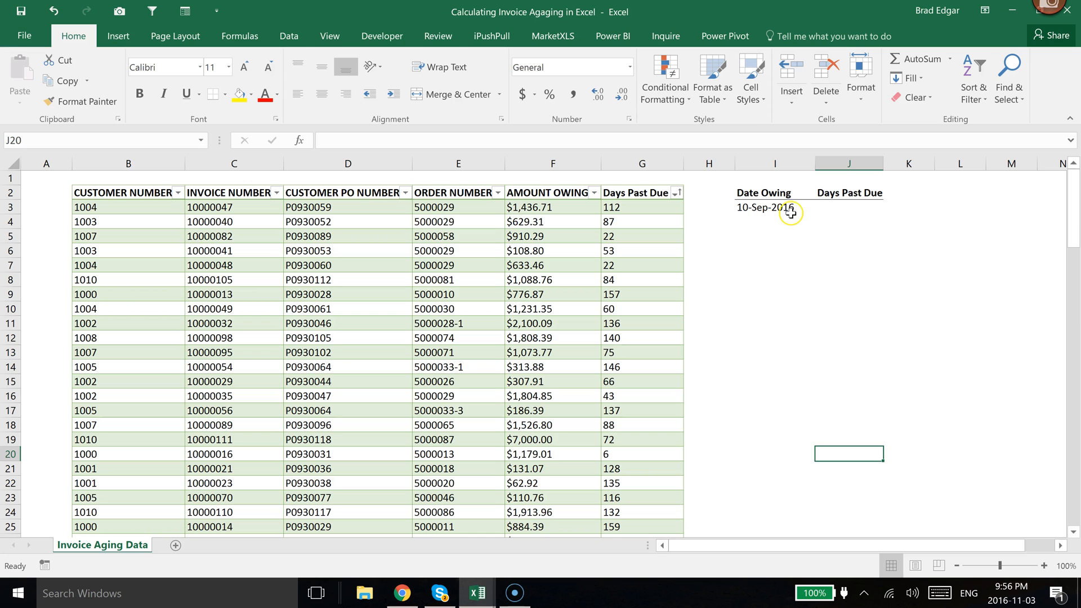
mouse_move(843, 211)
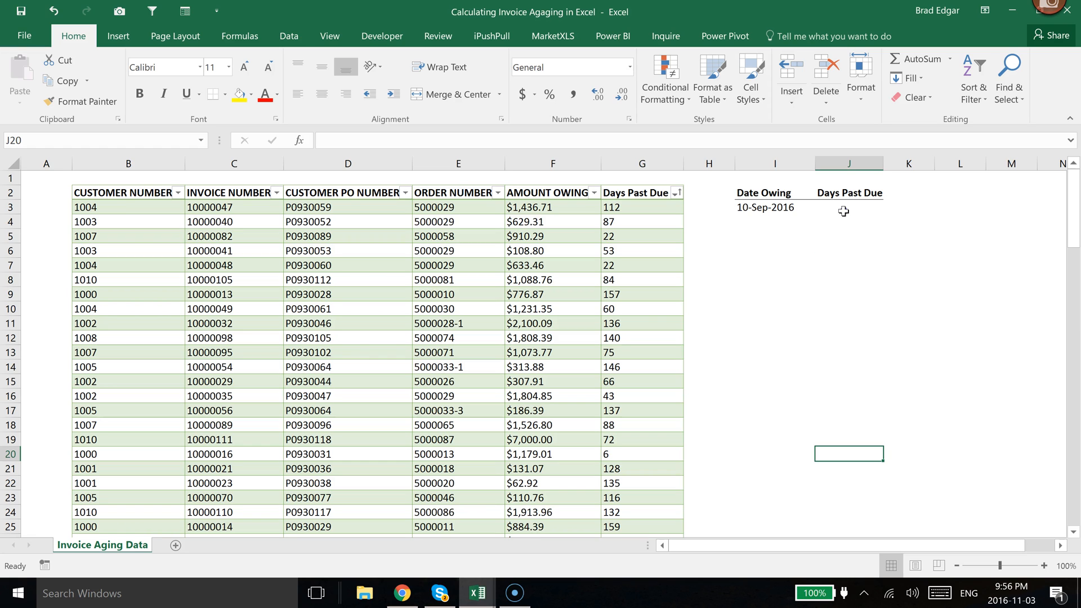
Enter =TODAY()-I3 in J3 and switch its number format to General
left_click(849, 206)
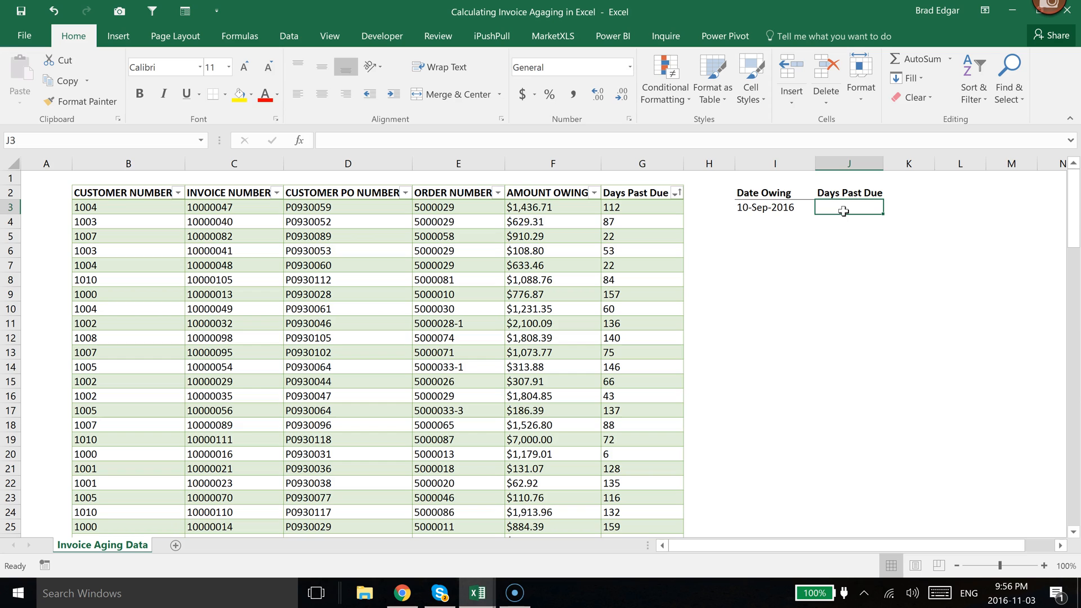
type("=")
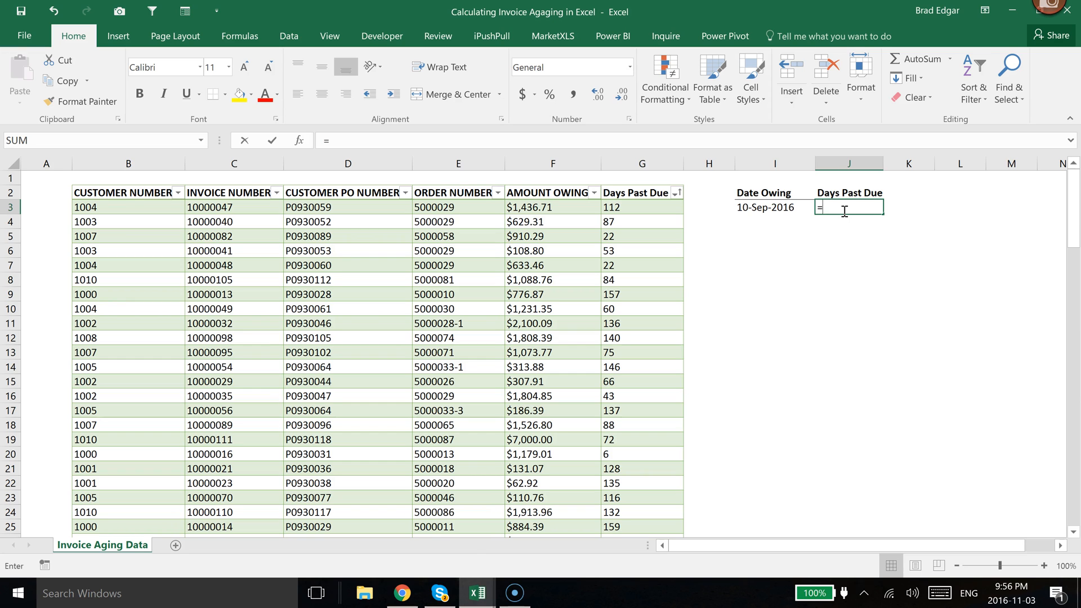
type("today()")
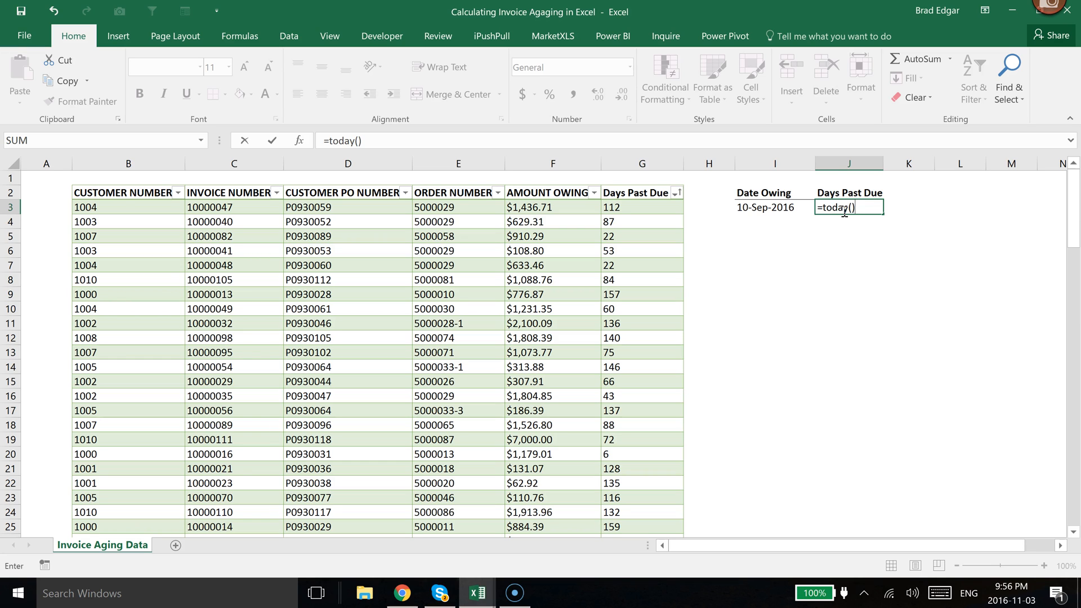
type("-I3")
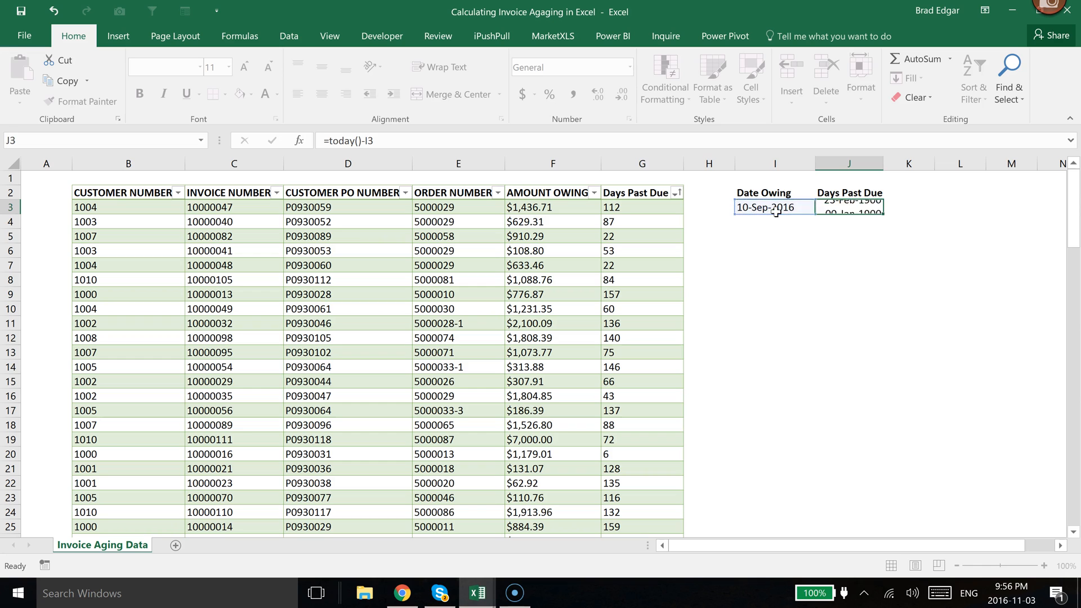
left_click(848, 220)
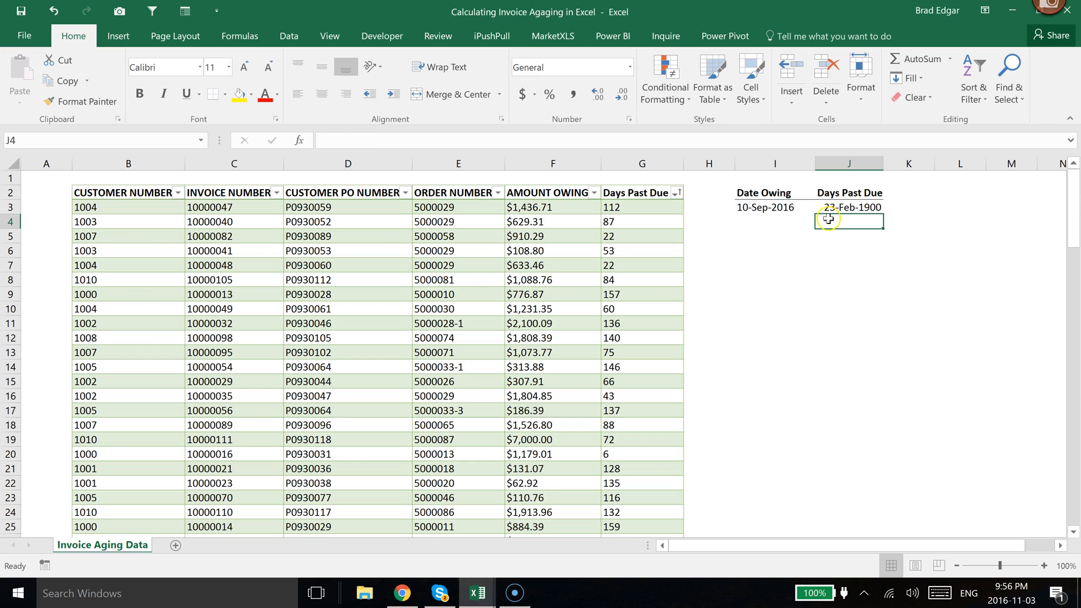
left_click(849, 207)
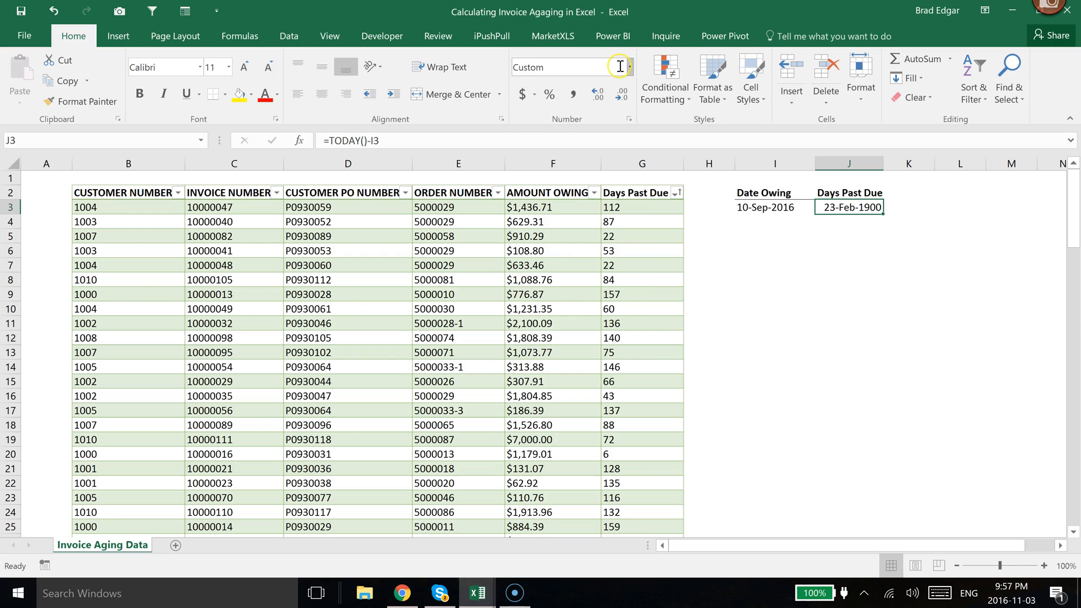
left_click(596, 93)
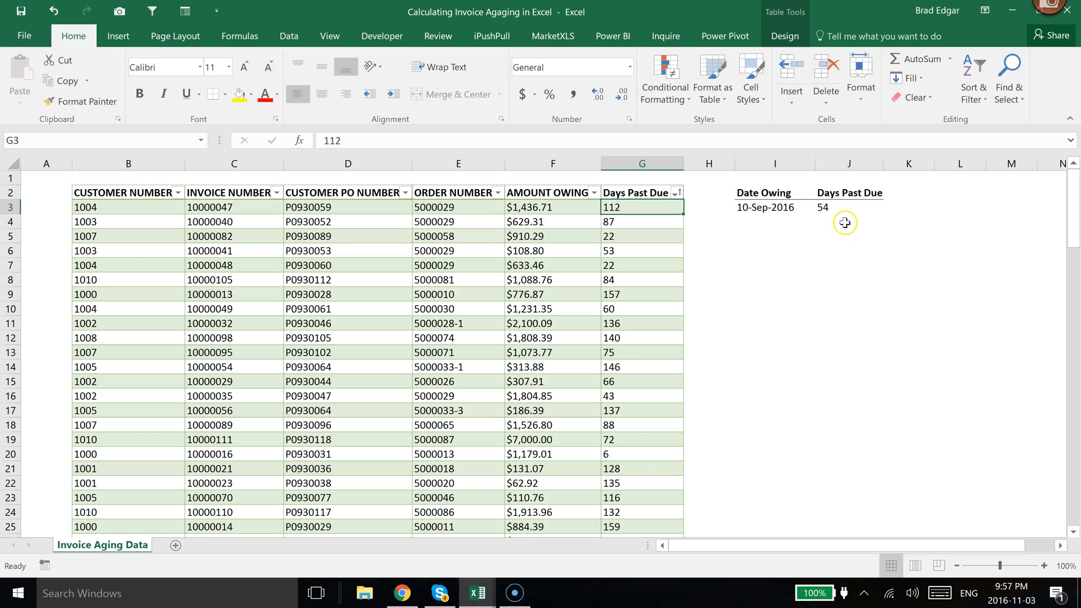
mouse_move(650, 251)
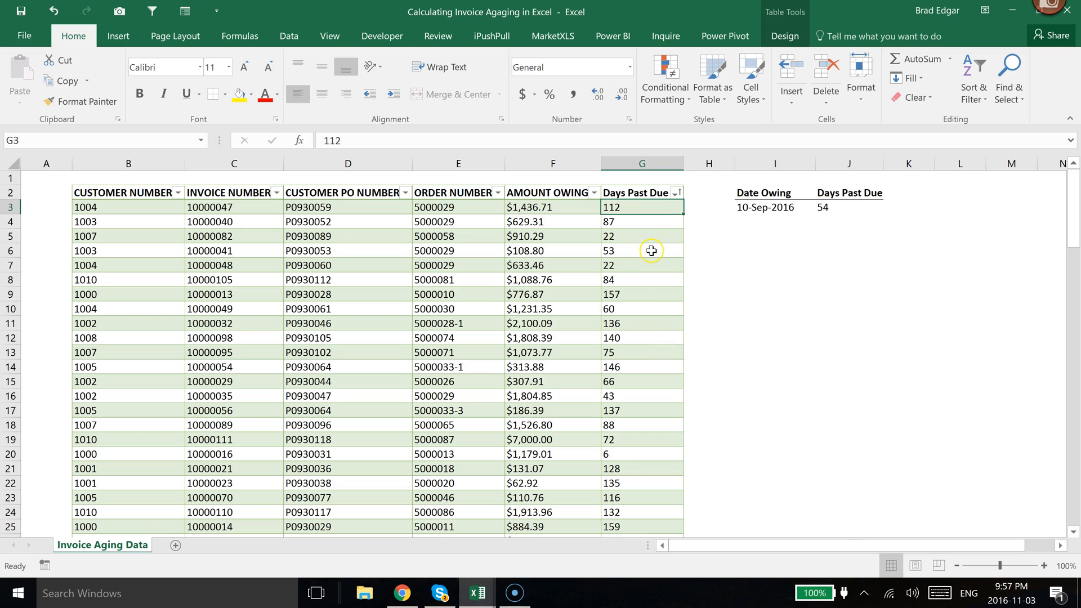
mouse_move(627, 356)
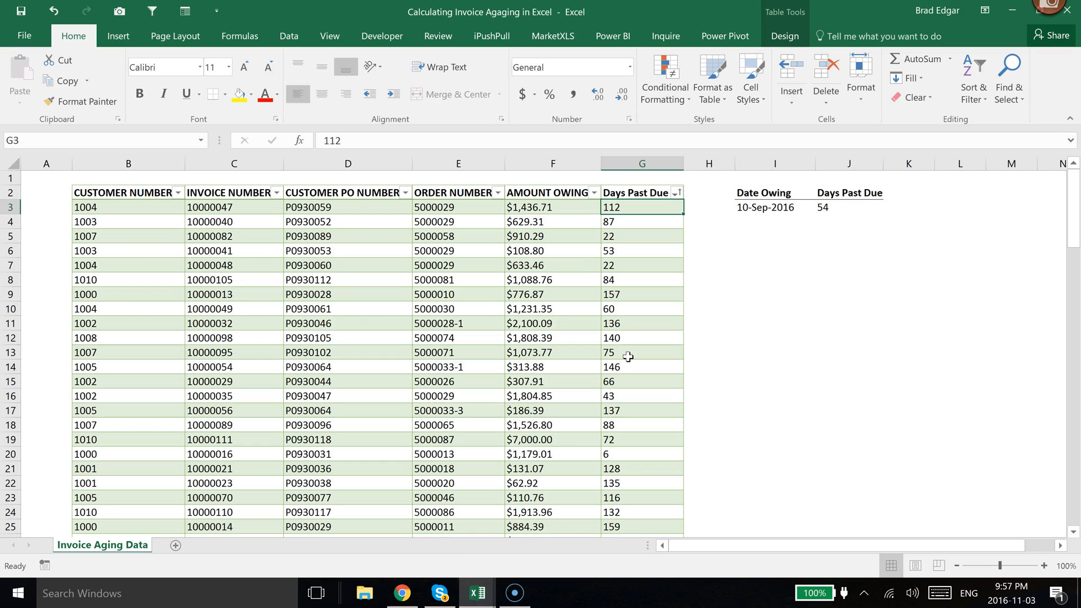
mouse_move(580, 266)
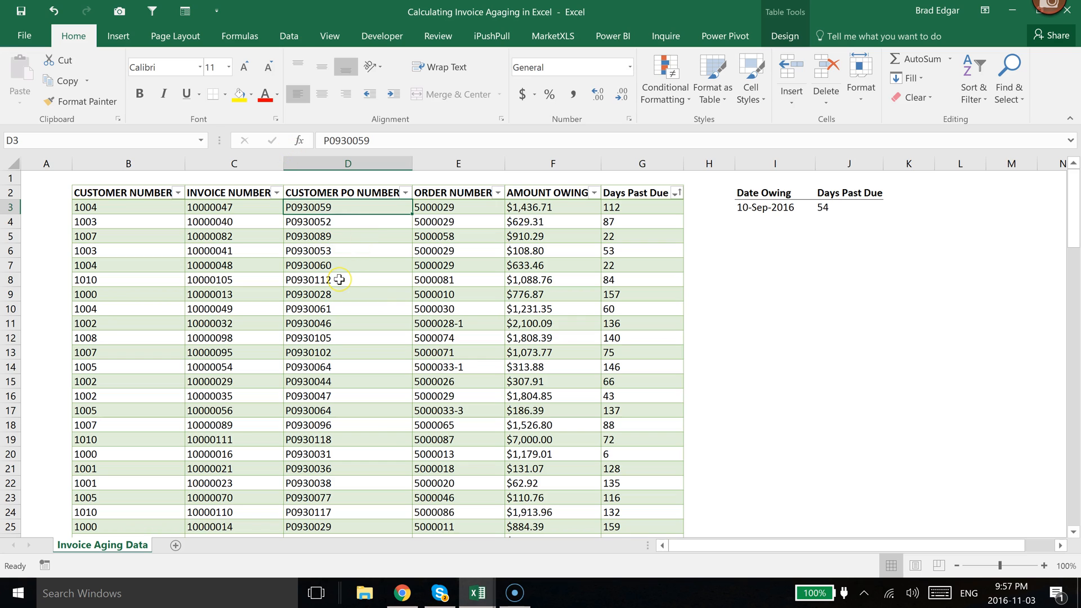
mouse_move(458, 236)
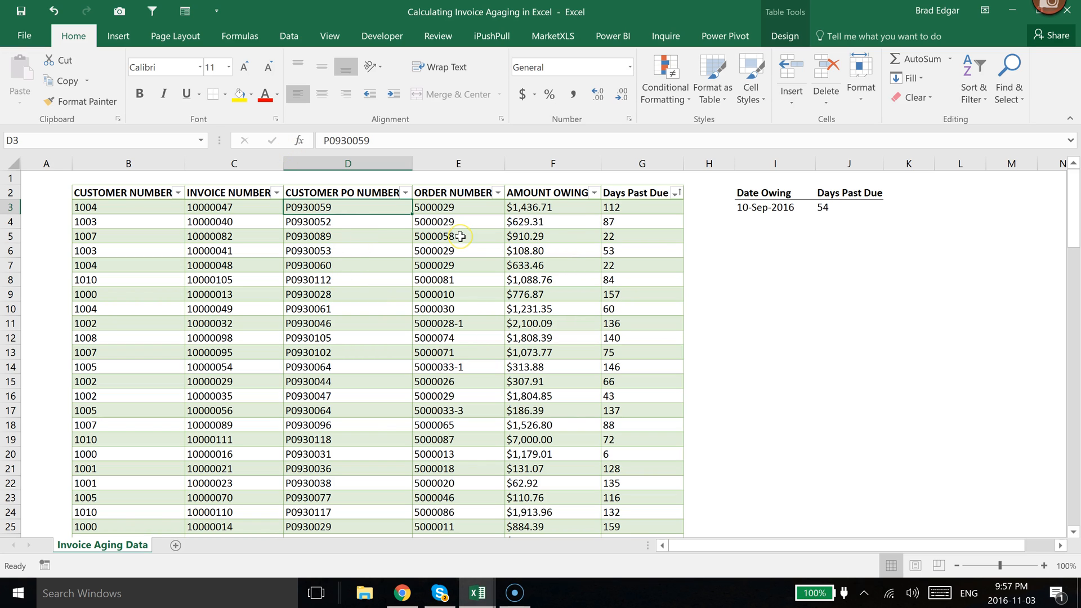
Summarize the invoice aging table into a new PivotTable on a new worksheet
left_click(458, 236)
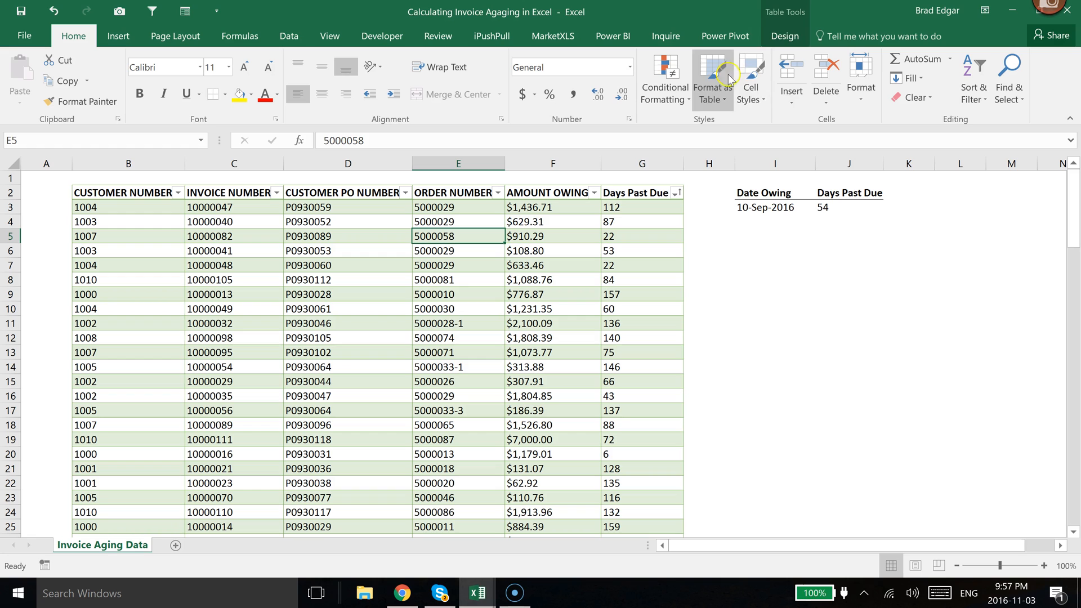
left_click(783, 36)
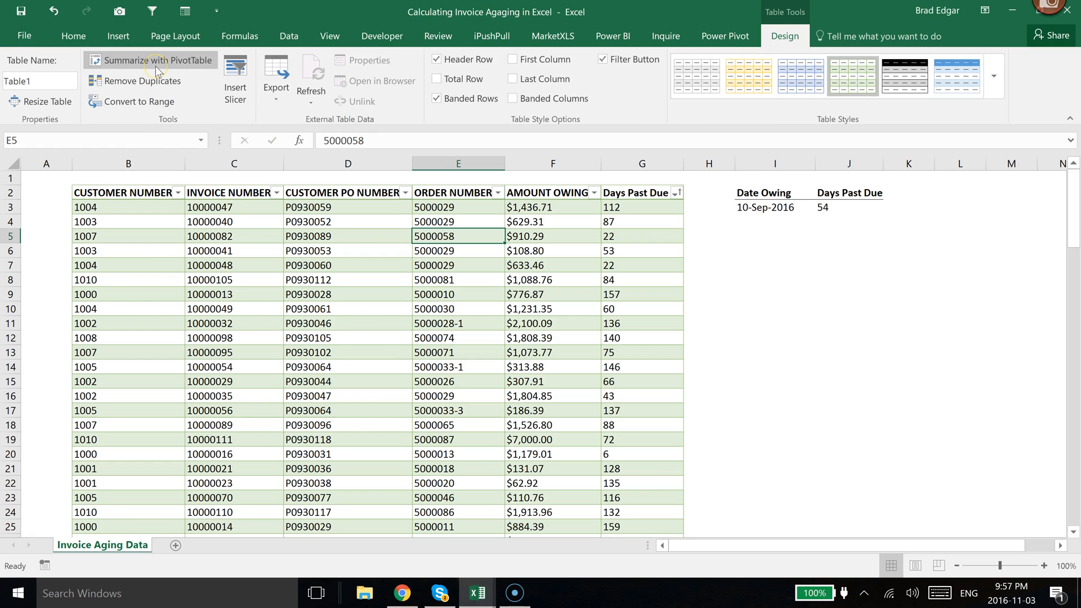
mouse_move(151, 69)
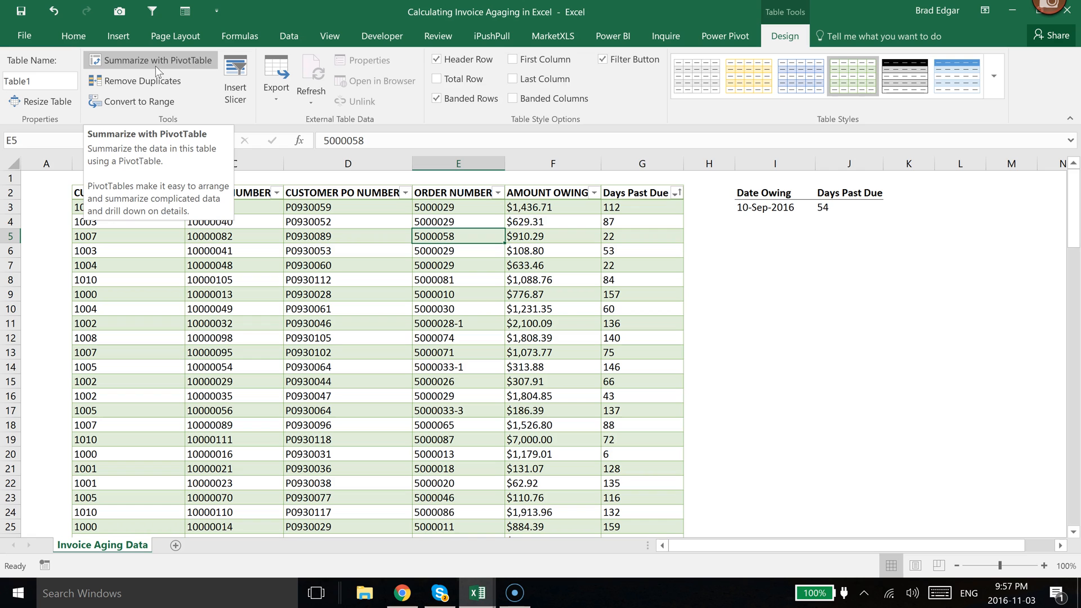
left_click(153, 60)
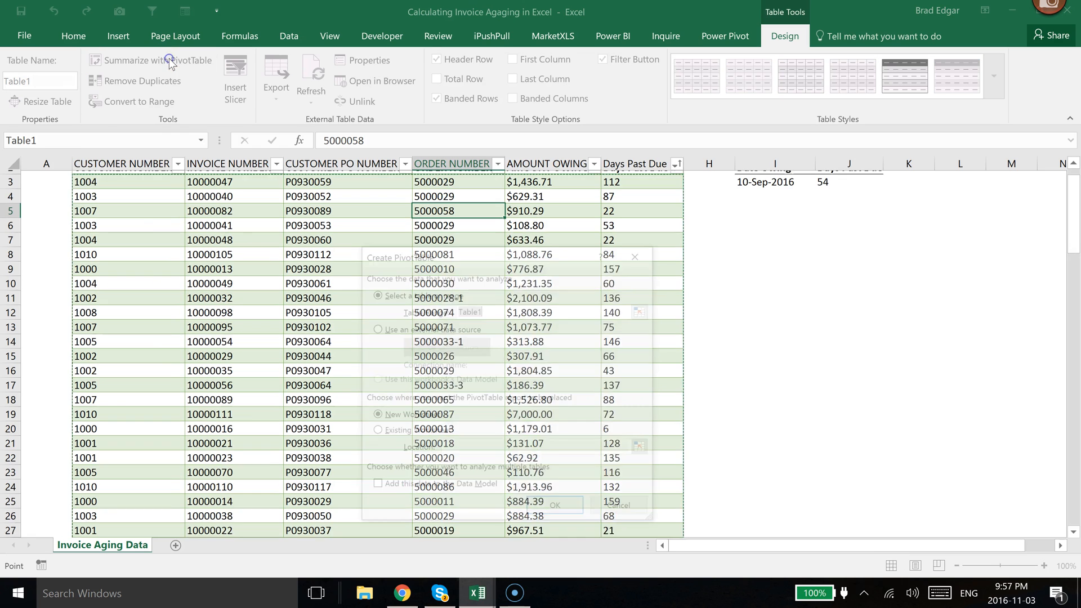
left_click(150, 61)
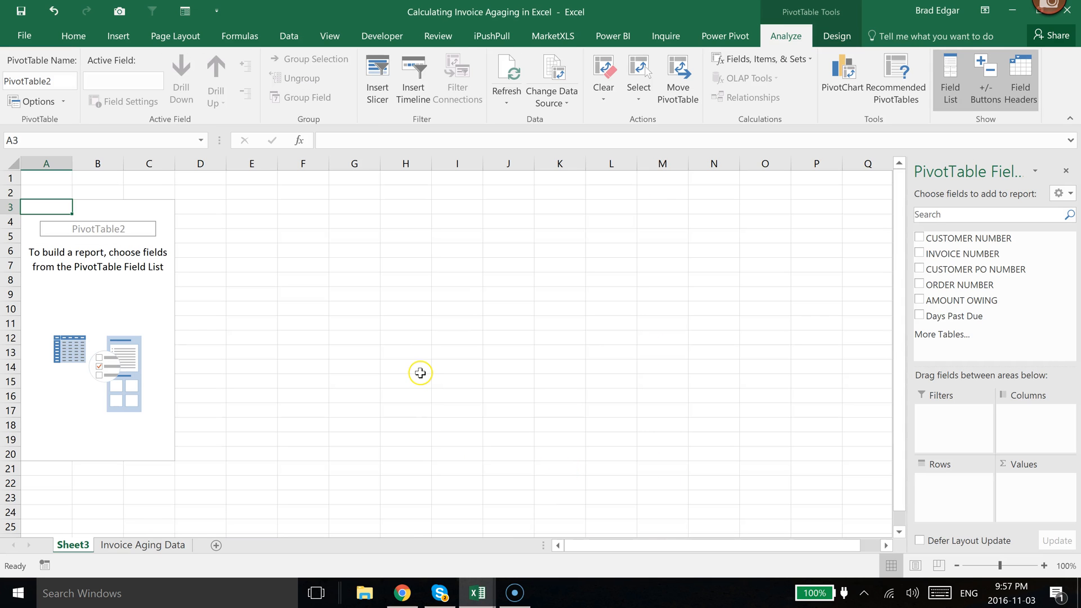
mouse_move(115, 261)
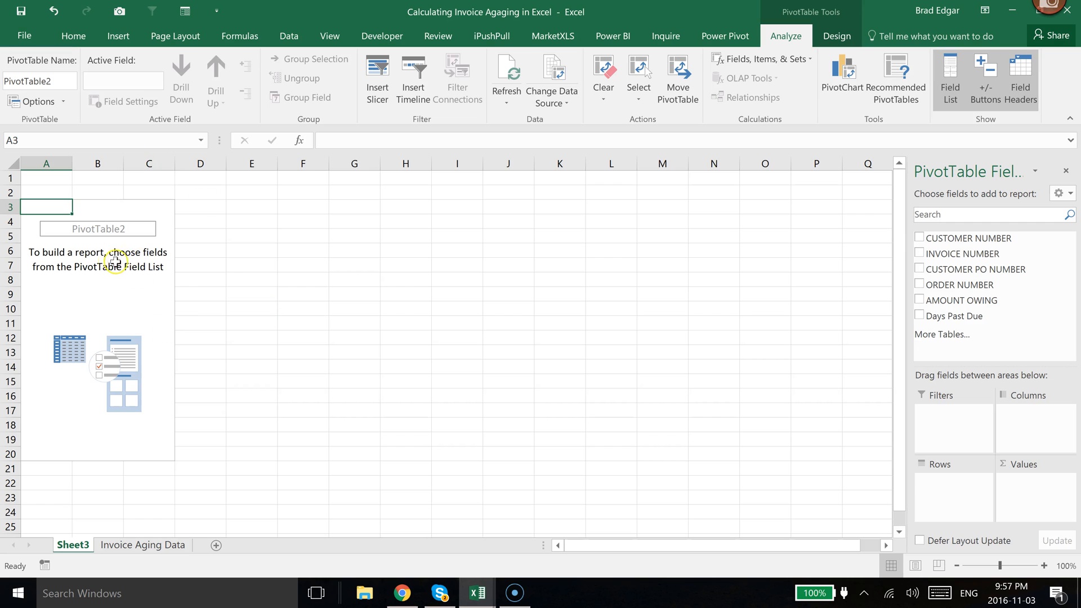
mouse_move(114, 262)
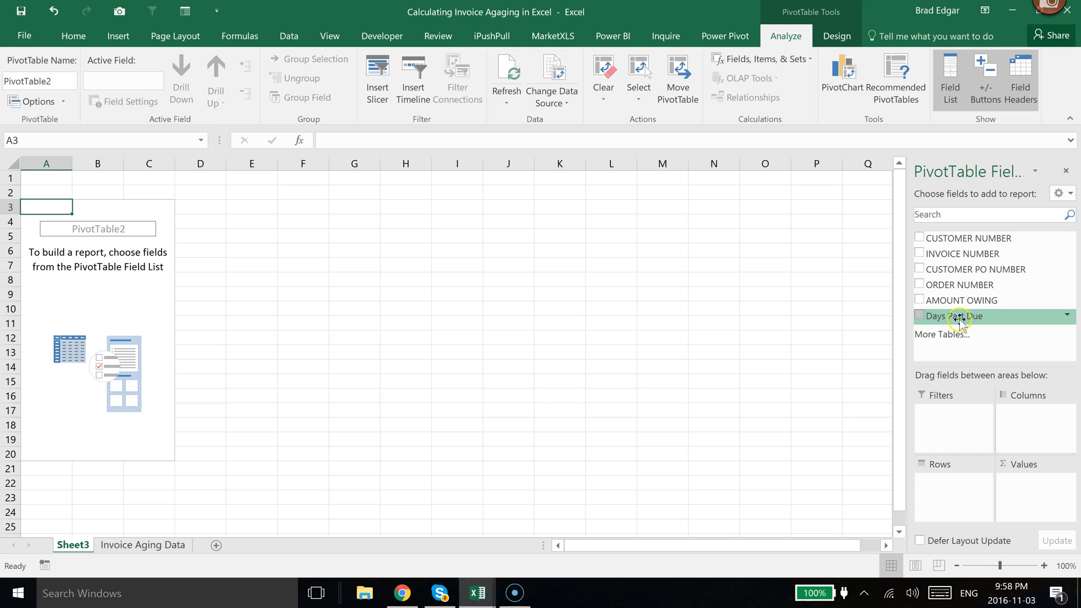
Place Days Past Due in the PivotTable's Rows area
left_click(919, 315)
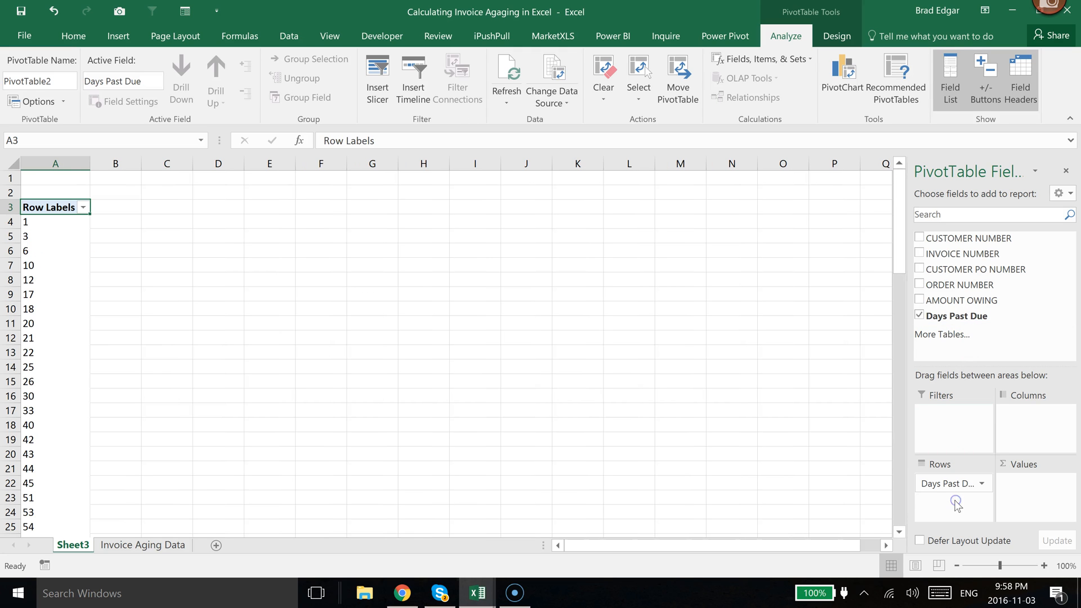
scroll("down", 3)
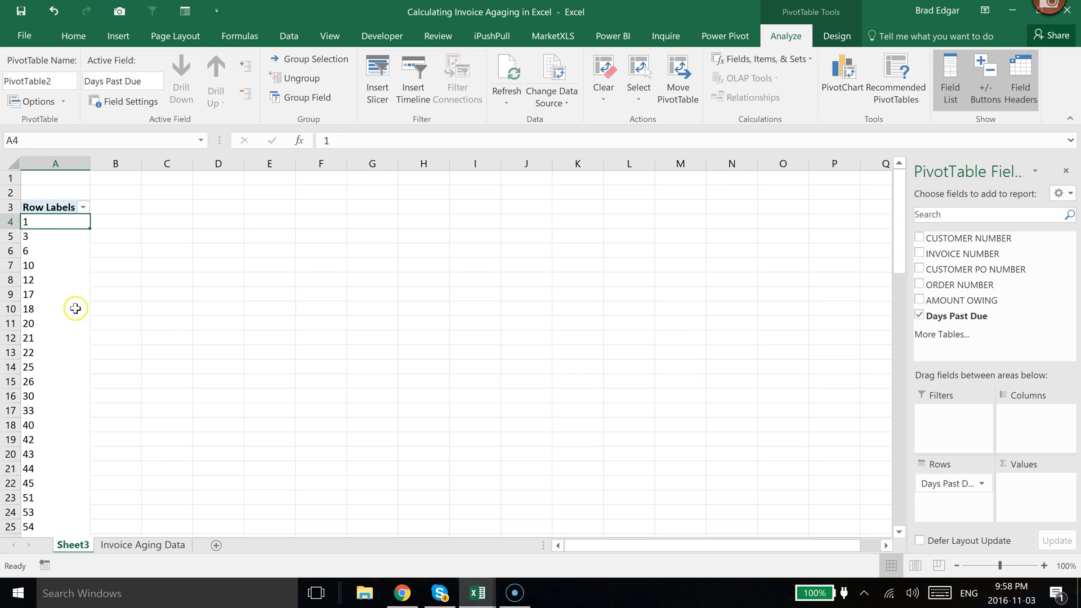
Group the Days Past Due row labels by 30 instead of 10
right_click(55, 221)
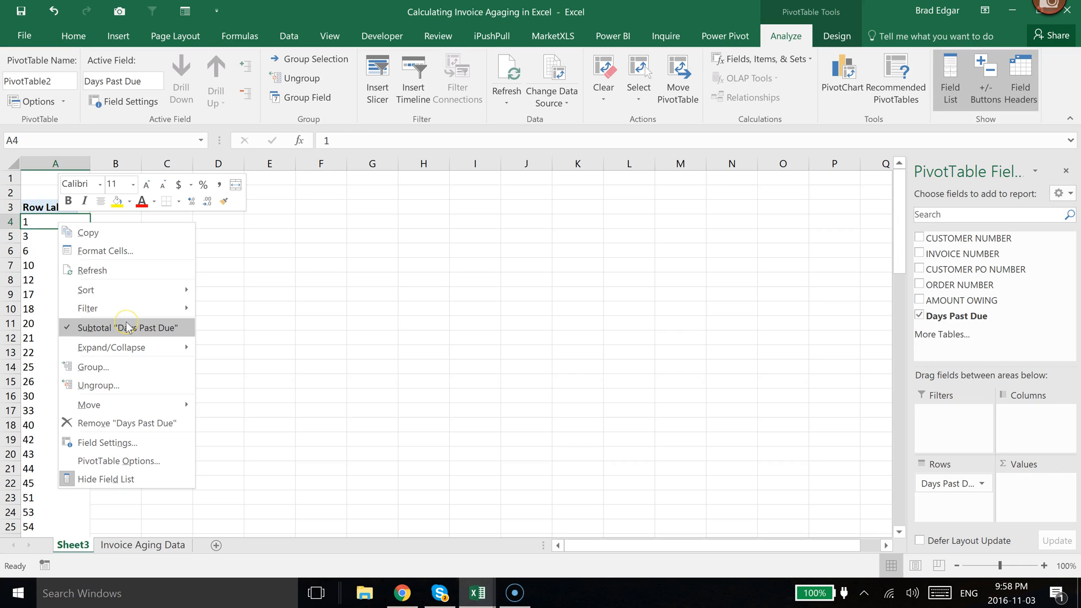
left_click(93, 366)
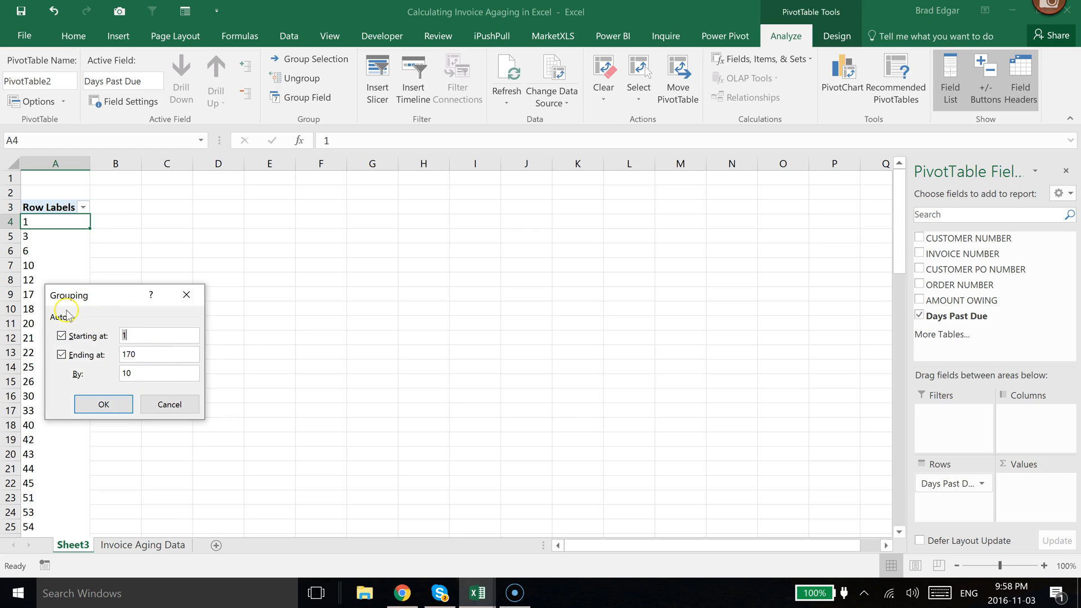
mouse_move(115, 303)
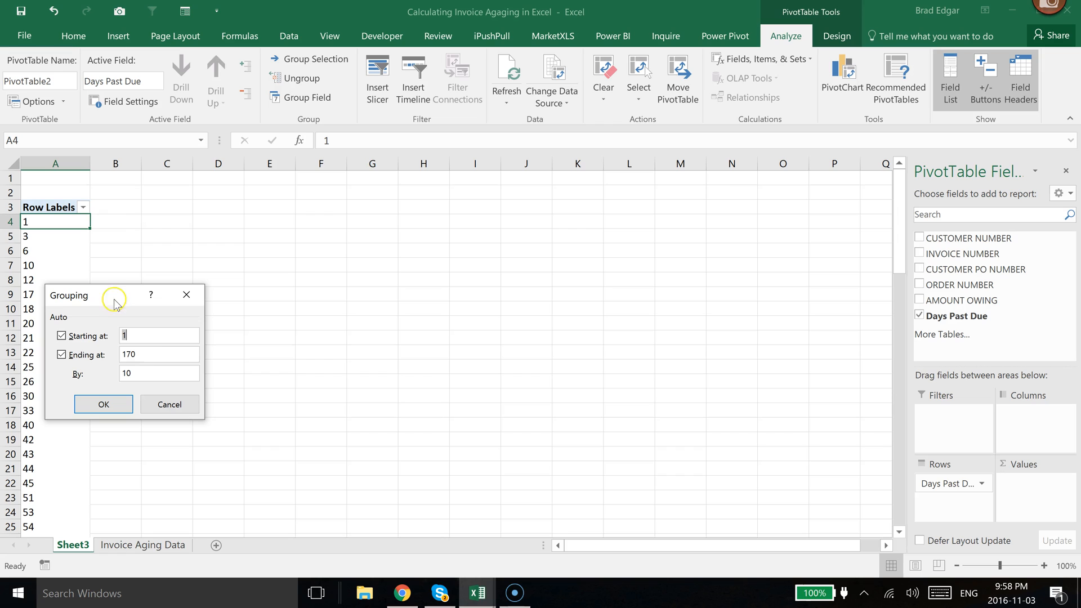
mouse_move(160, 328)
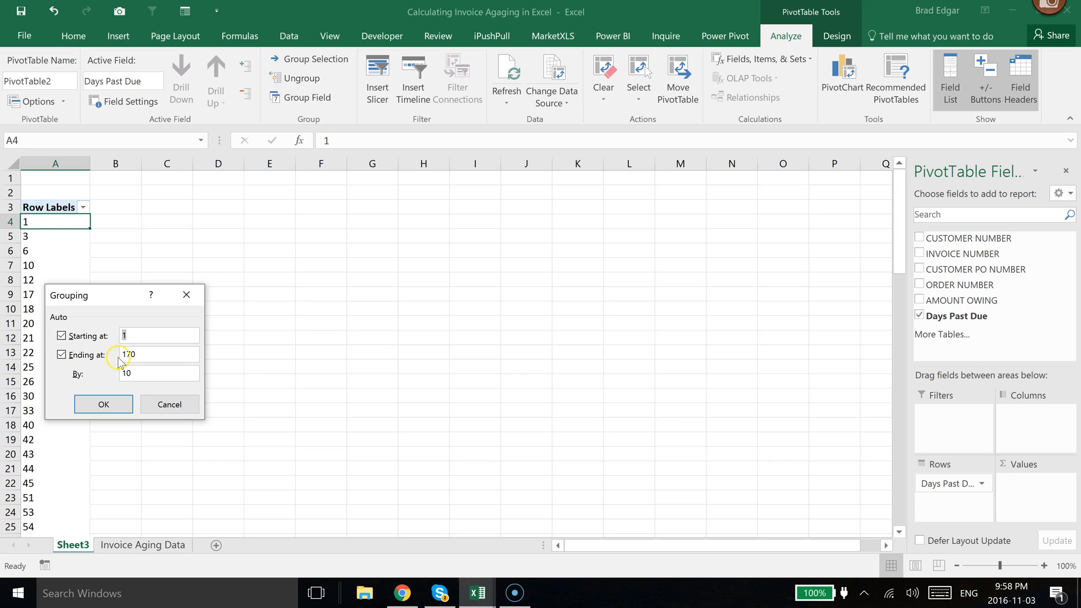
left_click(159, 373)
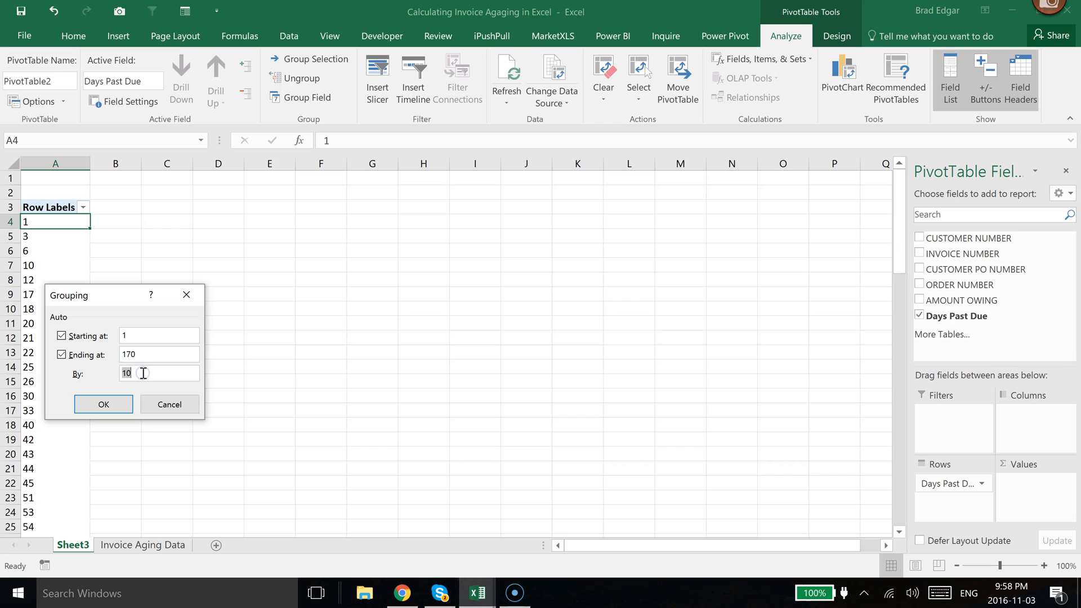
type("30")
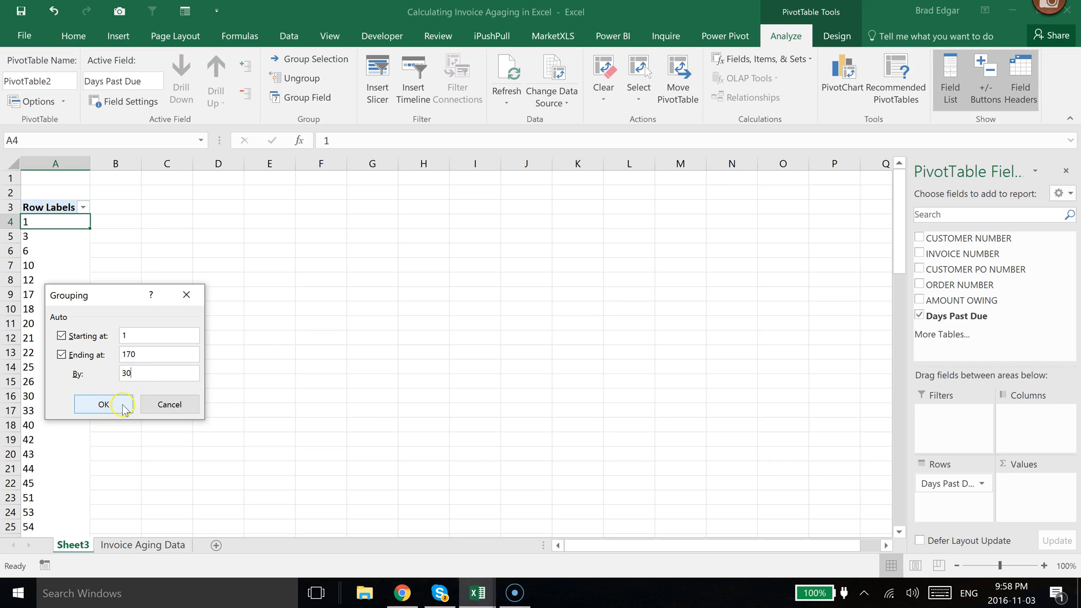
left_click(102, 404)
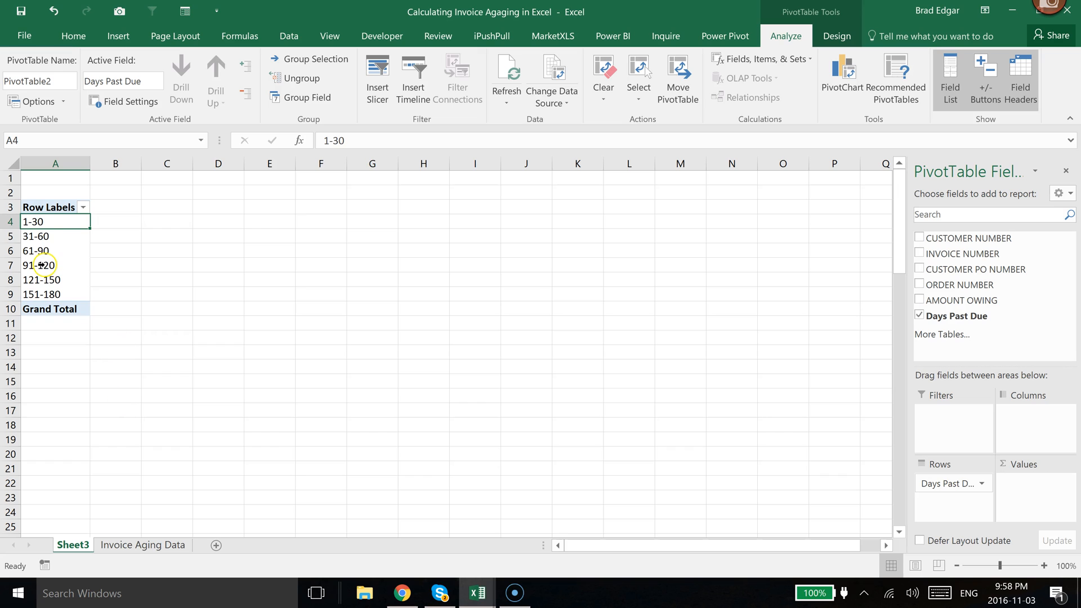
mouse_move(435, 279)
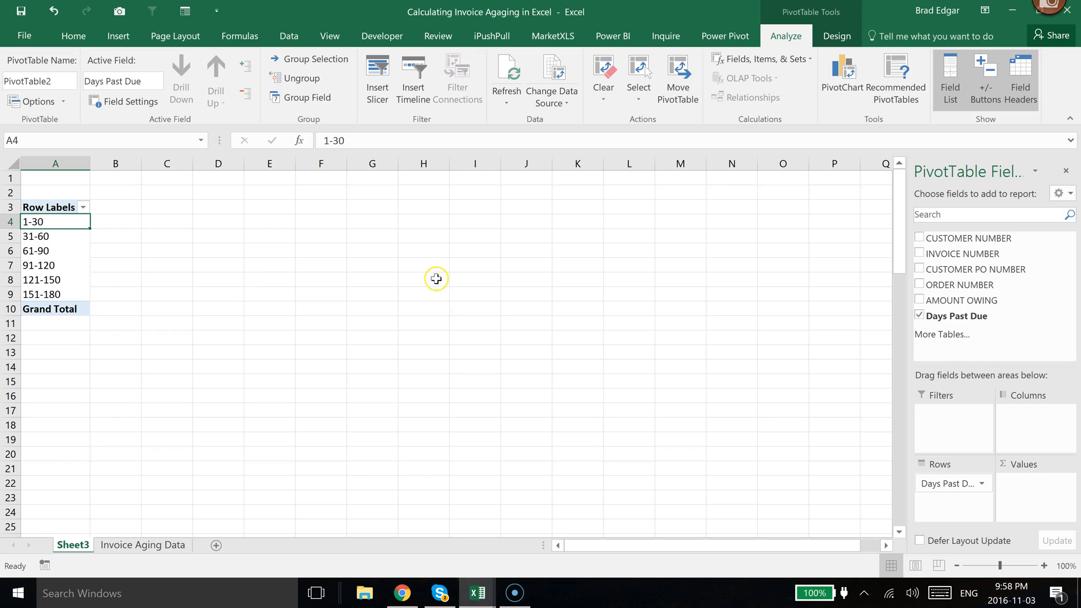
mouse_move(590, 297)
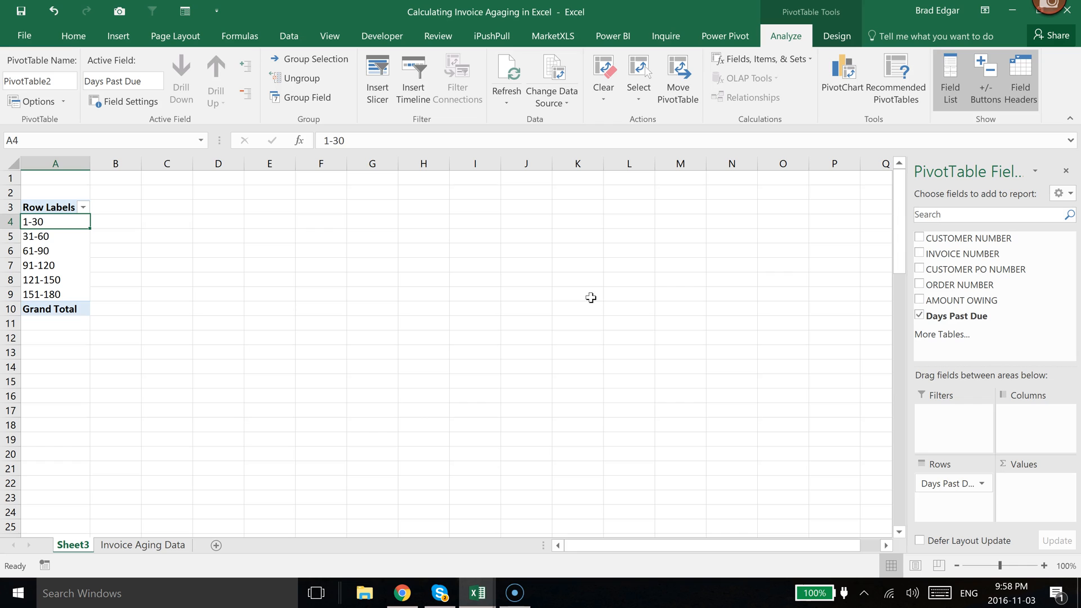
mouse_move(973, 300)
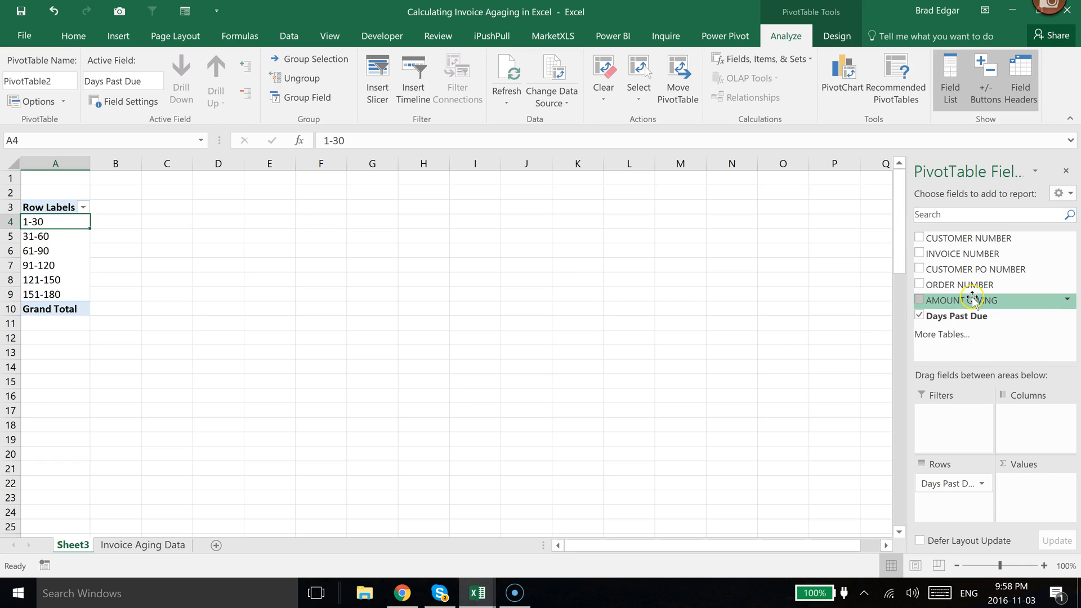
Add AMOUNT OWING to the PivotTable values as Sum of AMOUNT OWING
left_click(919, 300)
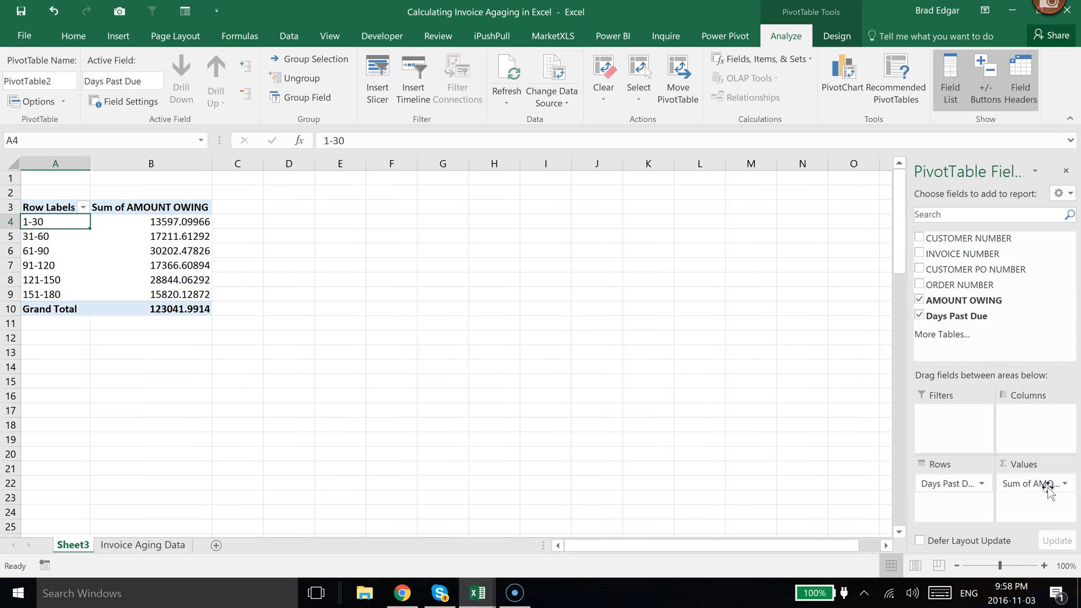
left_click(1062, 483)
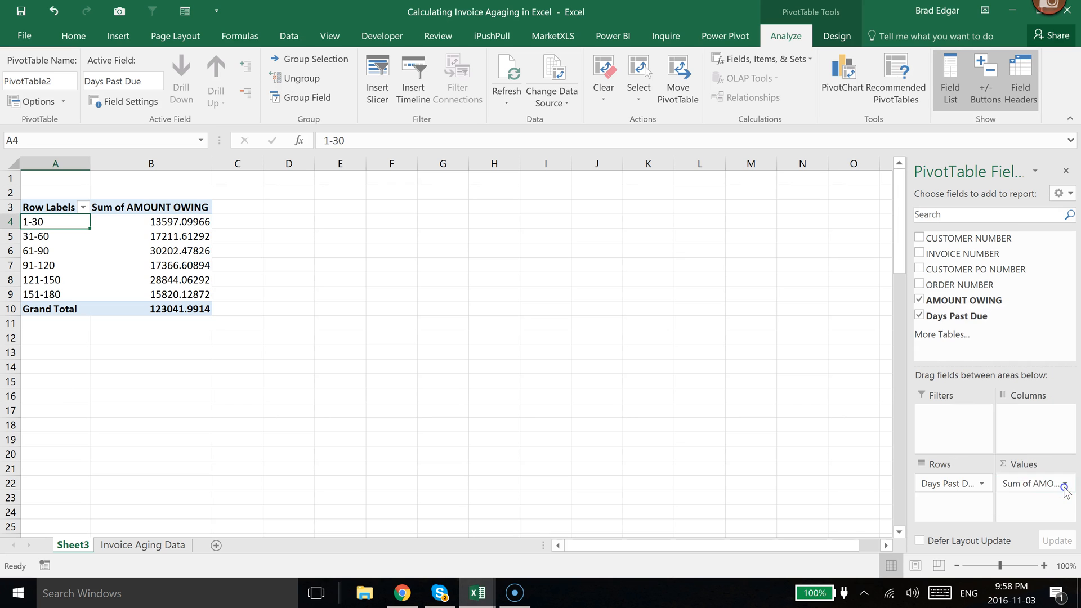
Set the Sum of AMOUNT OWING value field number format to Currency
left_click(1059, 482)
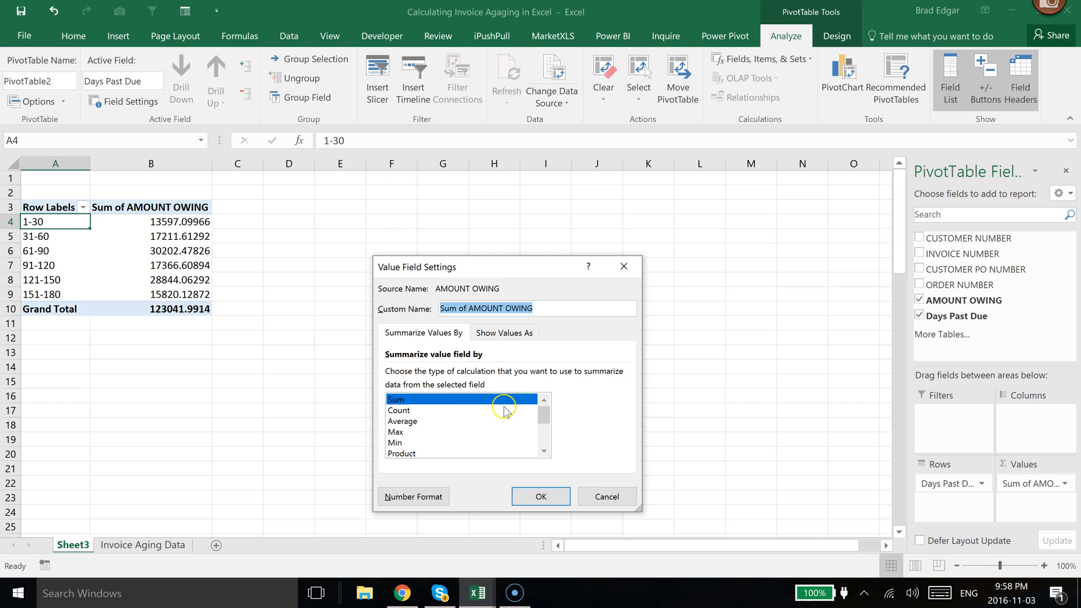
left_click(413, 496)
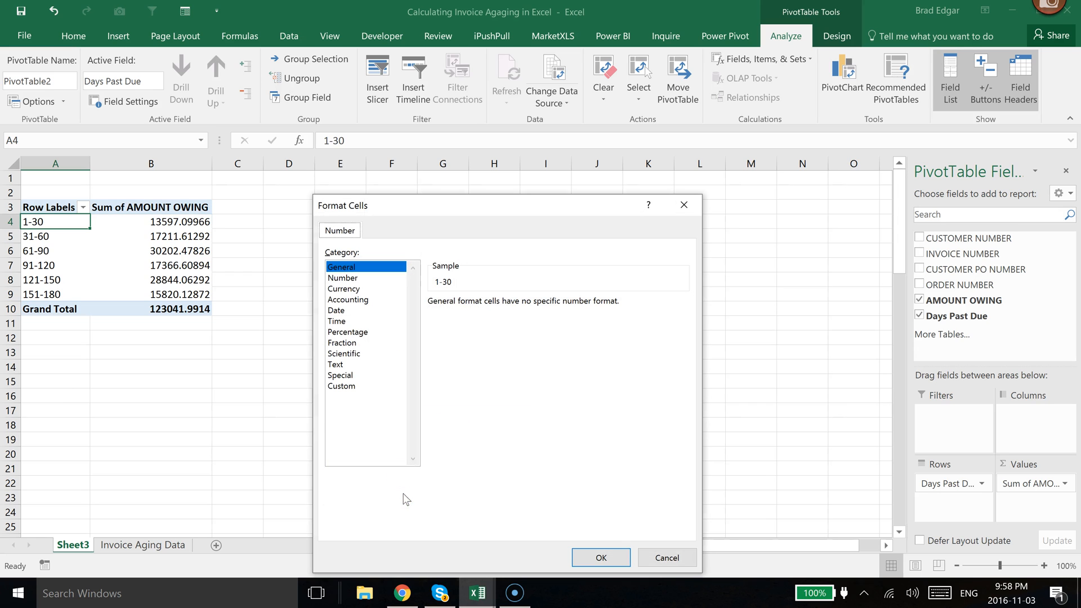
left_click(344, 288)
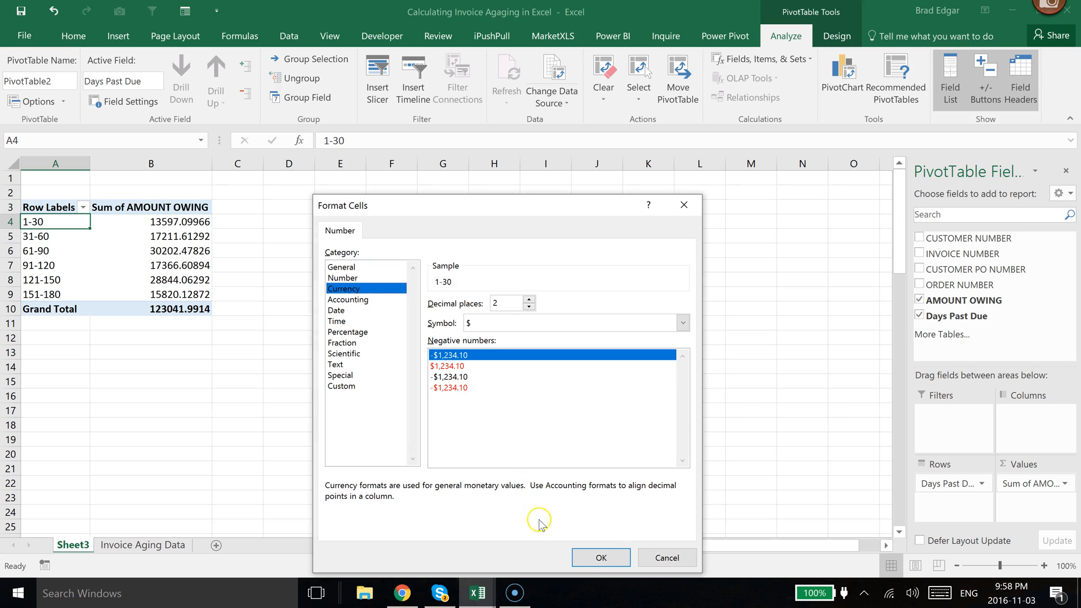
left_click(599, 557)
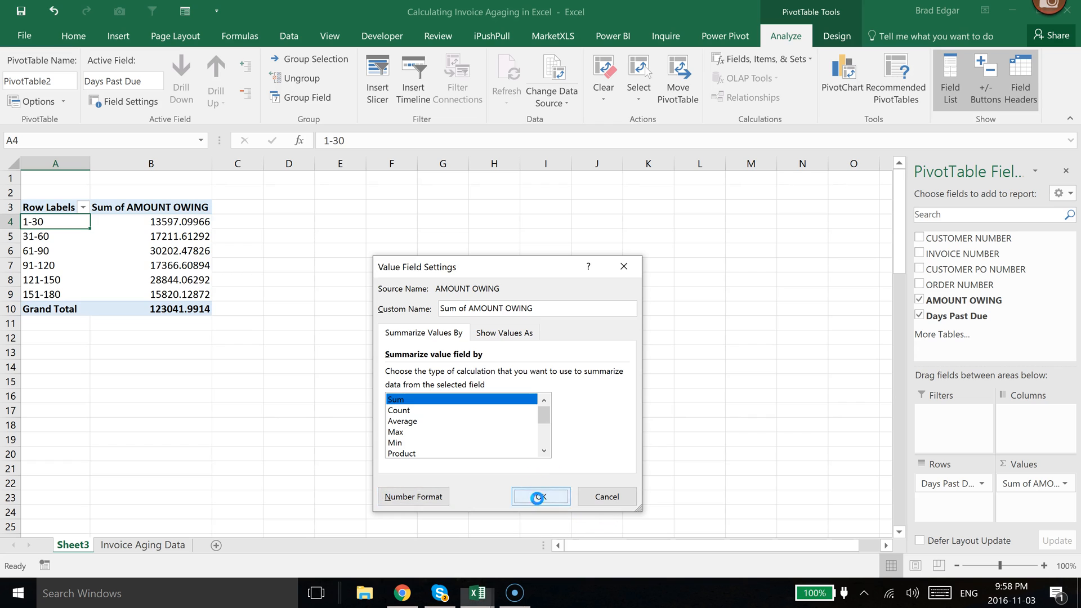
left_click(540, 497)
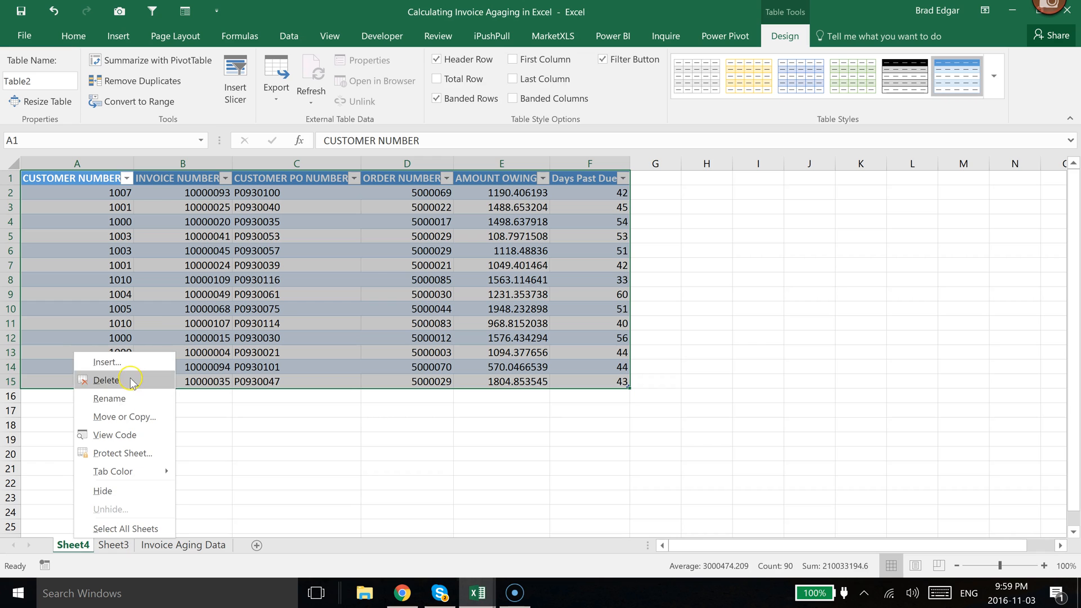
Delete the Sheet4 drill-down detail worksheet
left_click(106, 380)
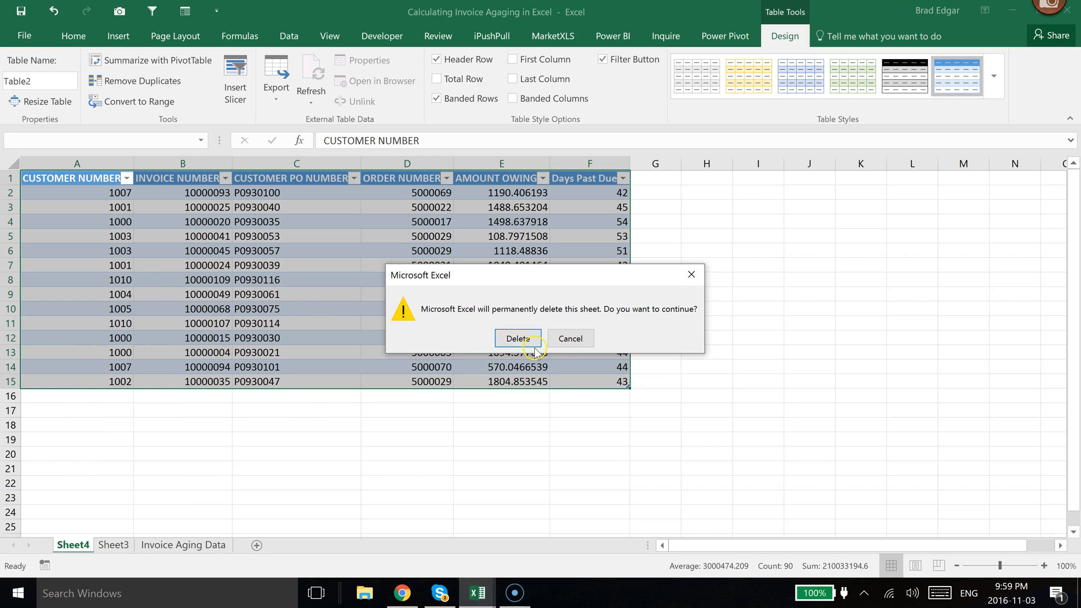
left_click(516, 338)
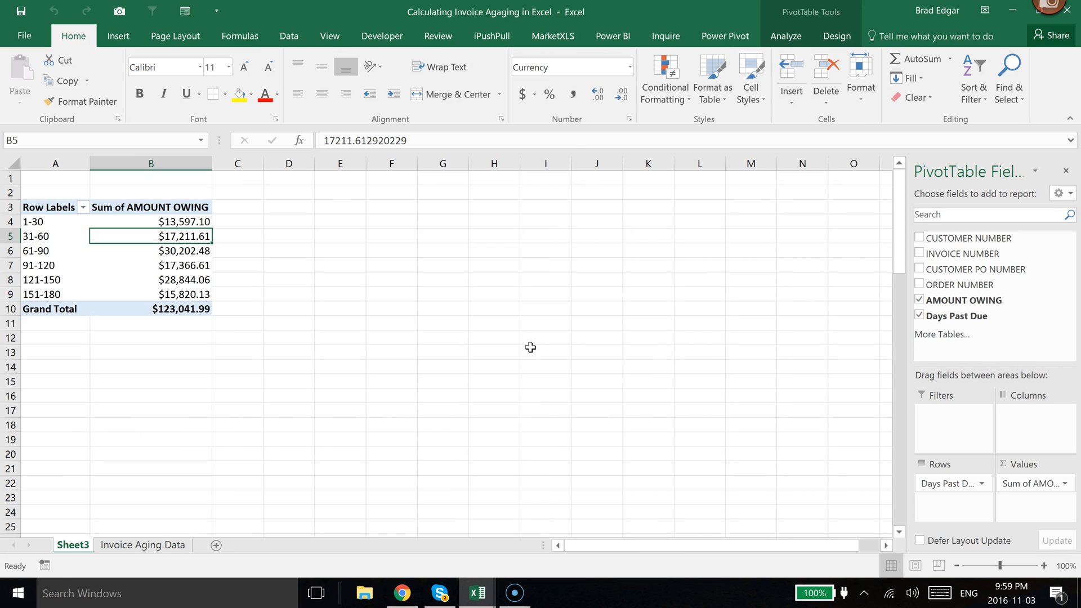